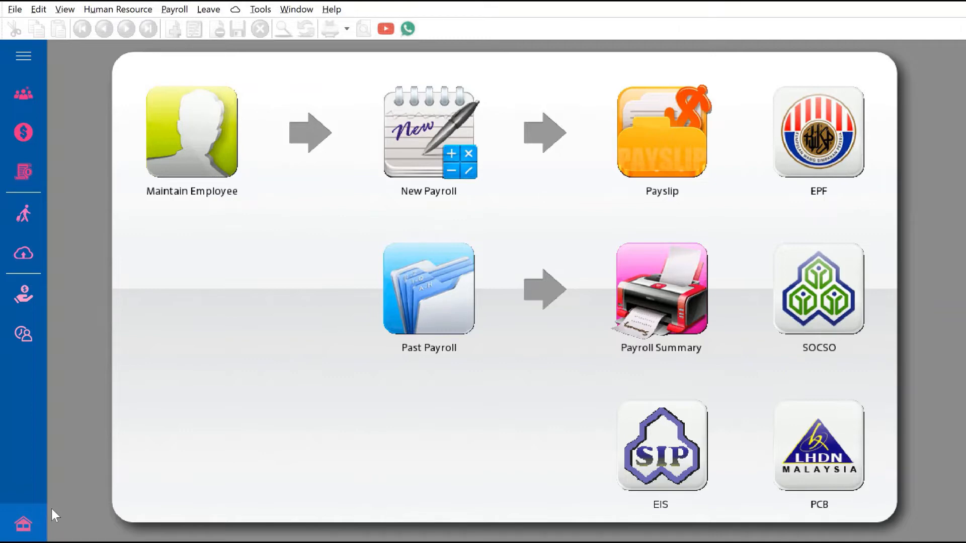
{"action": "mouse_move", "coordinate": [9, 502]}
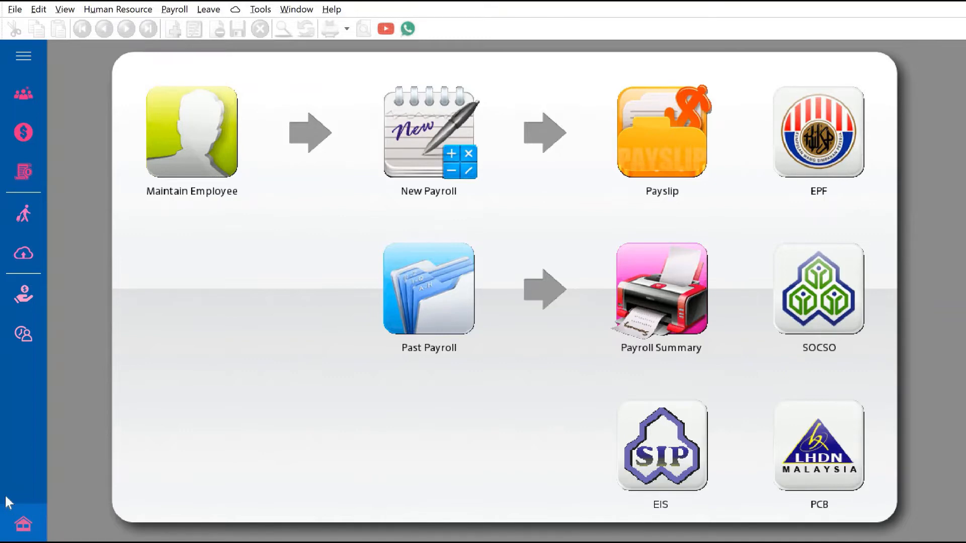
{"action": "mouse_move", "coordinate": [438, 362]}
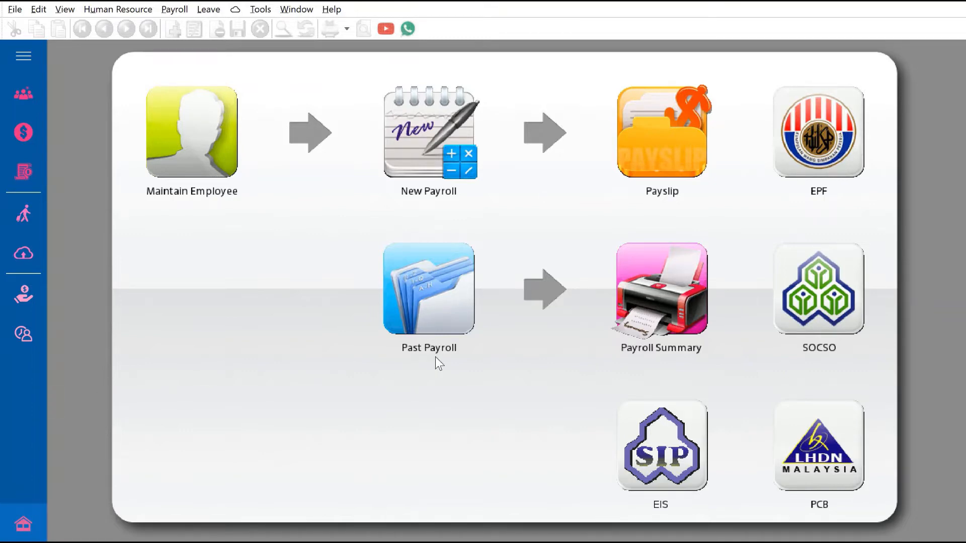
{"action": "mouse_move", "coordinate": [452, 294]}
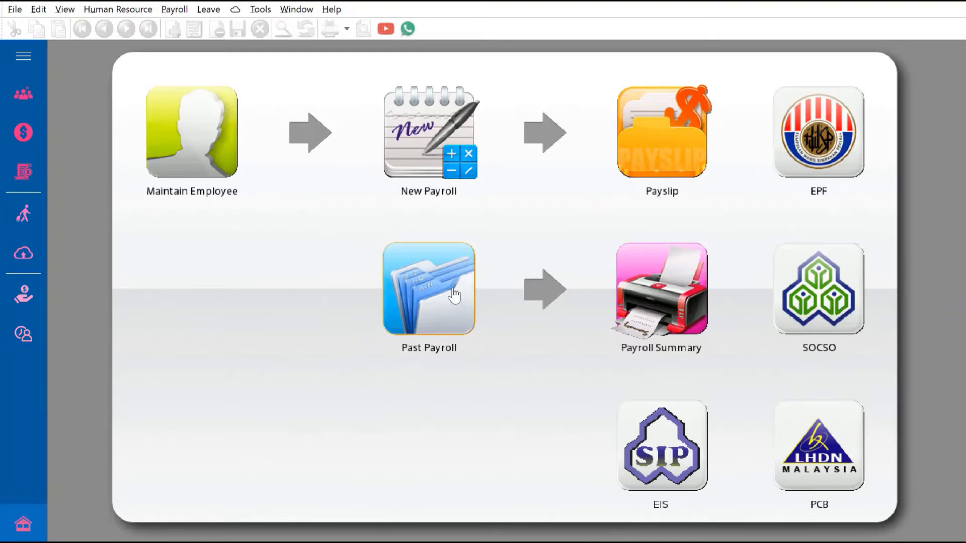
Step: Open the December 2021 month-end payroll's EPF Borang A listing and choose a report to preview
{"action": "left_click", "coordinate": [428, 288]}
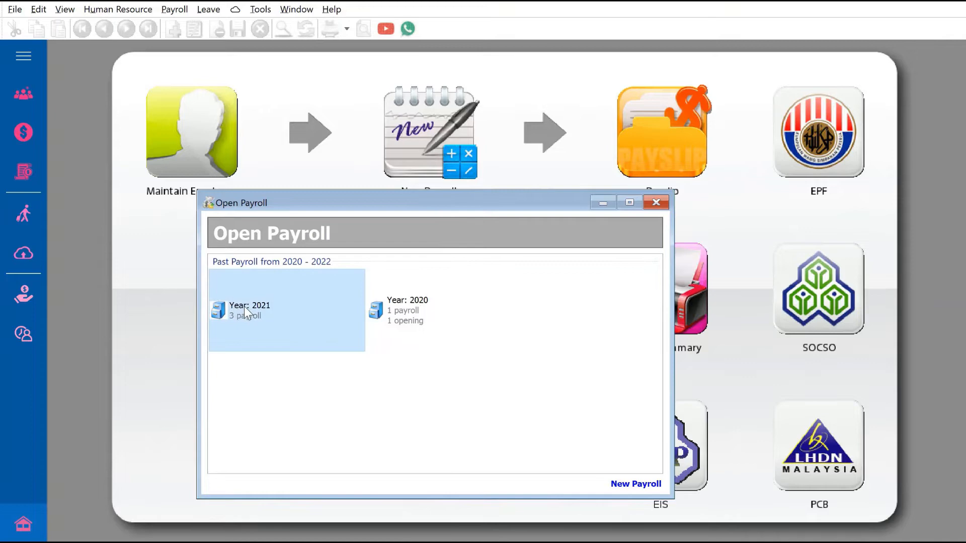
{"action": "double_click", "coordinate": [248, 310]}
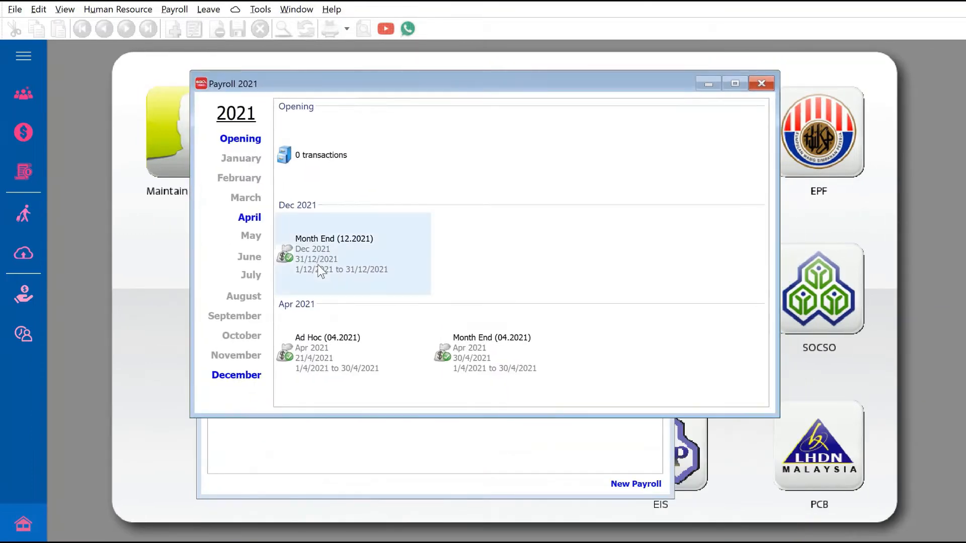
{"action": "double_click", "coordinate": [334, 249]}
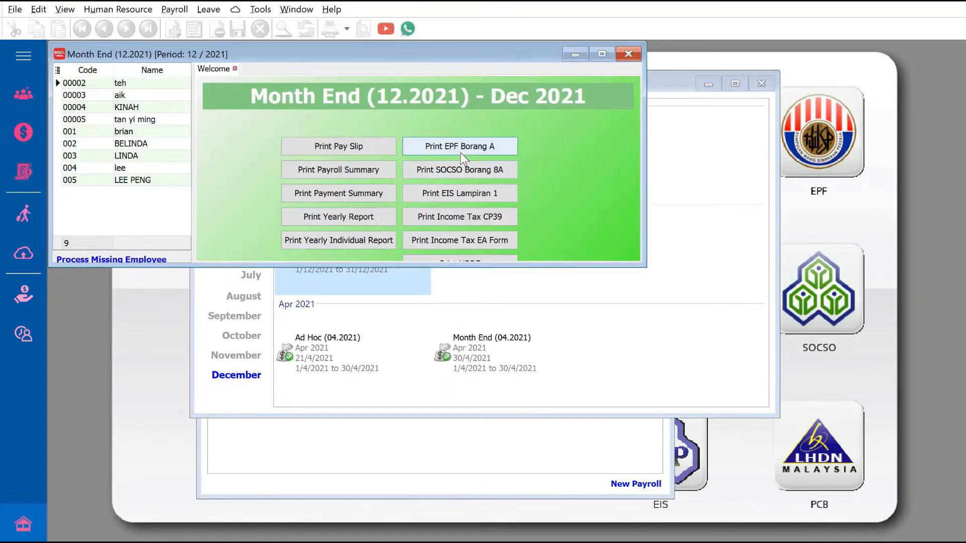
{"action": "left_click", "coordinate": [459, 145]}
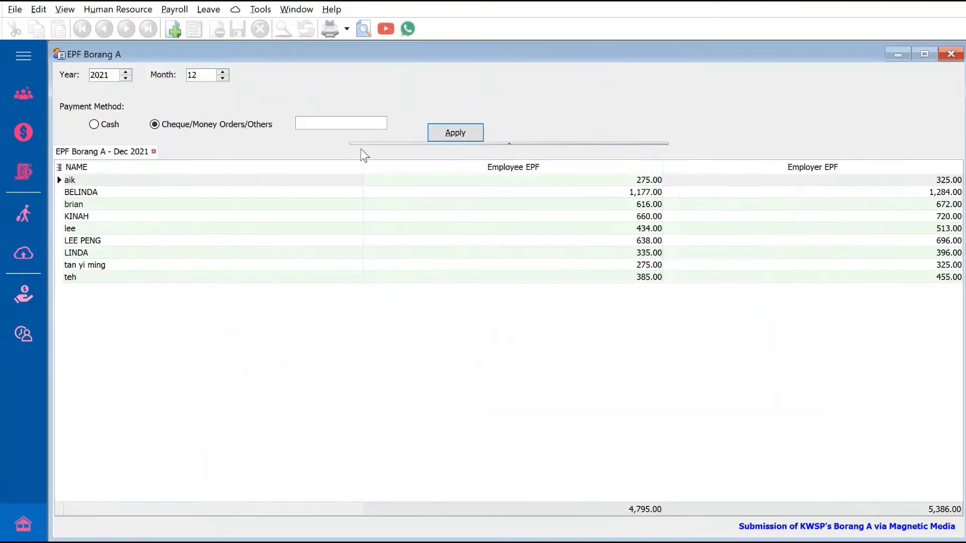
{"action": "mouse_move", "coordinate": [124, 274]}
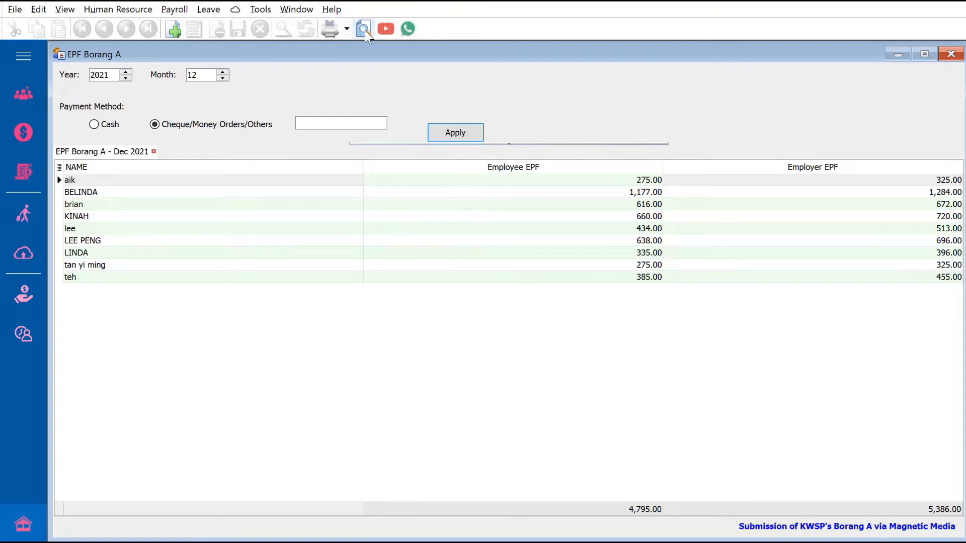
{"action": "left_click", "coordinate": [362, 29]}
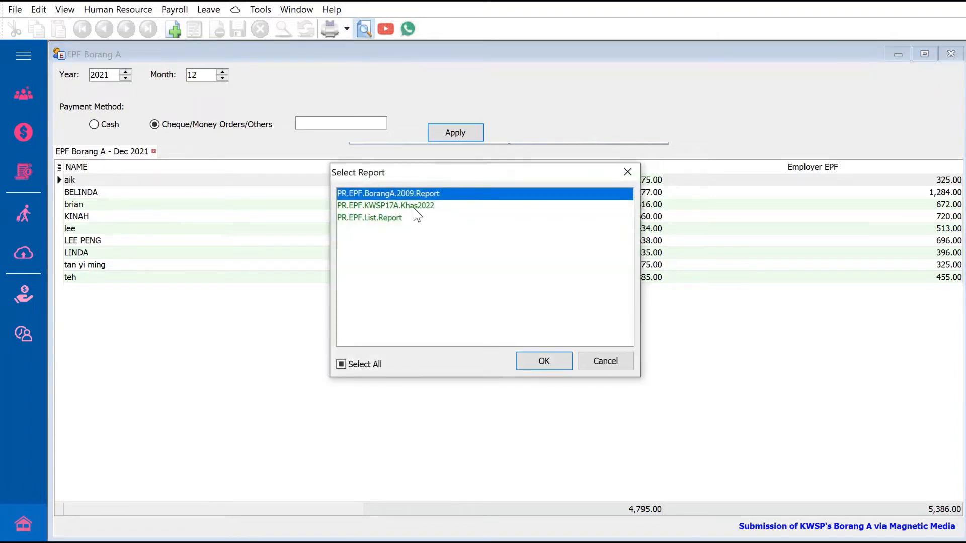
{"action": "left_click", "coordinate": [387, 205]}
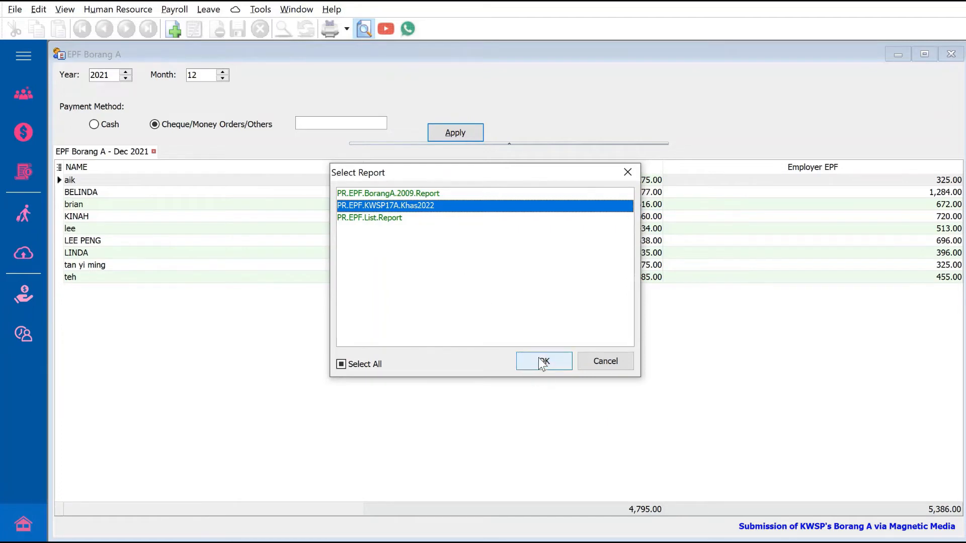
{"action": "left_click", "coordinate": [543, 361]}
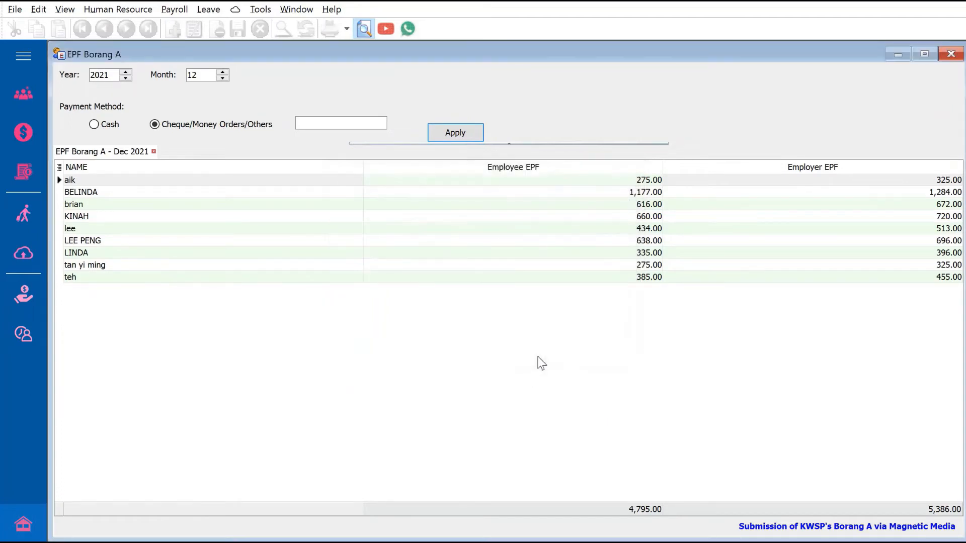
Step: Preview the KWSP 17A (Khas 2022) form listing the company's nine employees
{"action": "left_click", "coordinate": [454, 133]}
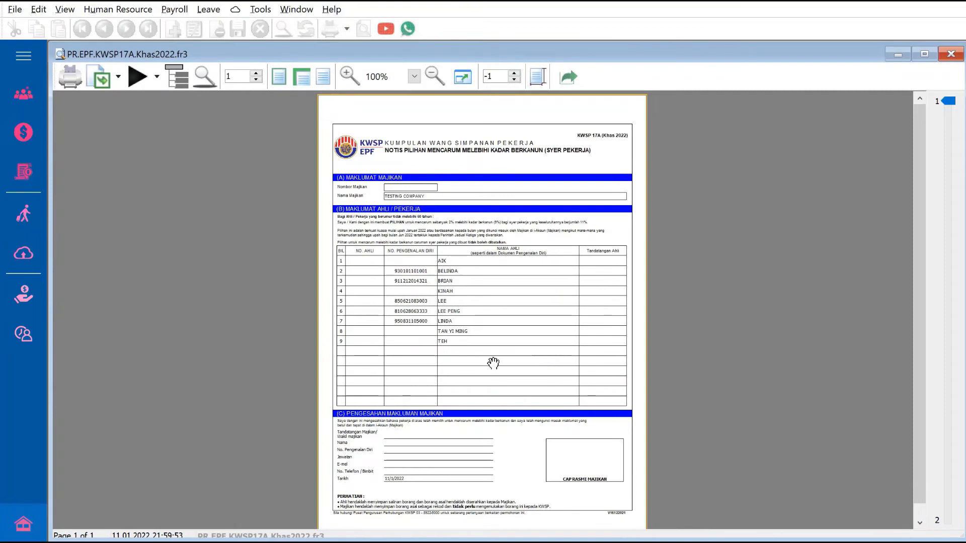
{"action": "mouse_move", "coordinate": [409, 271]}
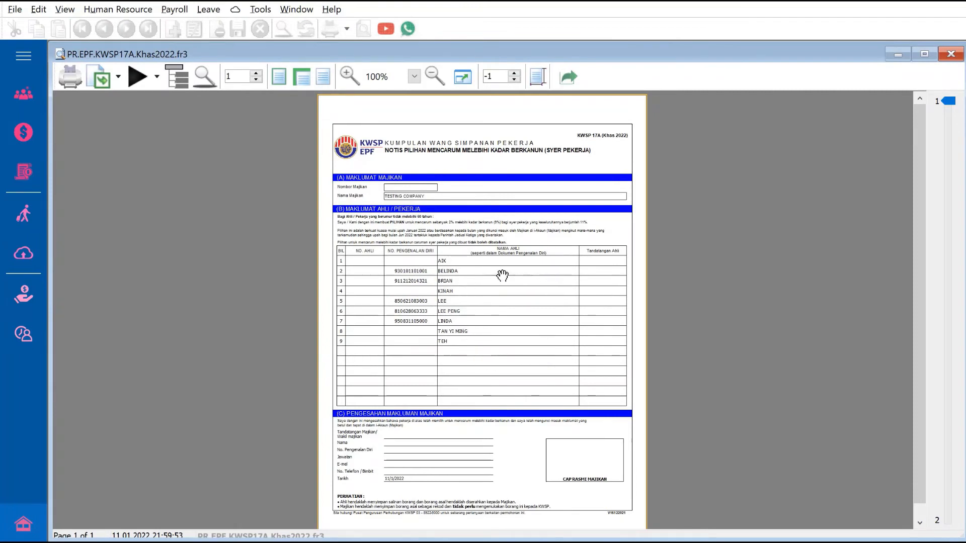
{"action": "mouse_move", "coordinate": [584, 302]}
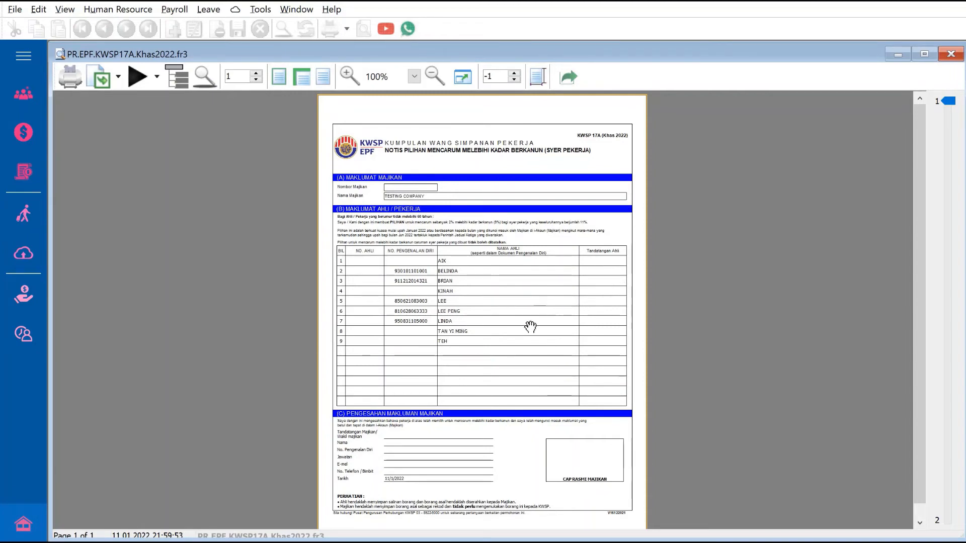
{"action": "mouse_move", "coordinate": [522, 325]}
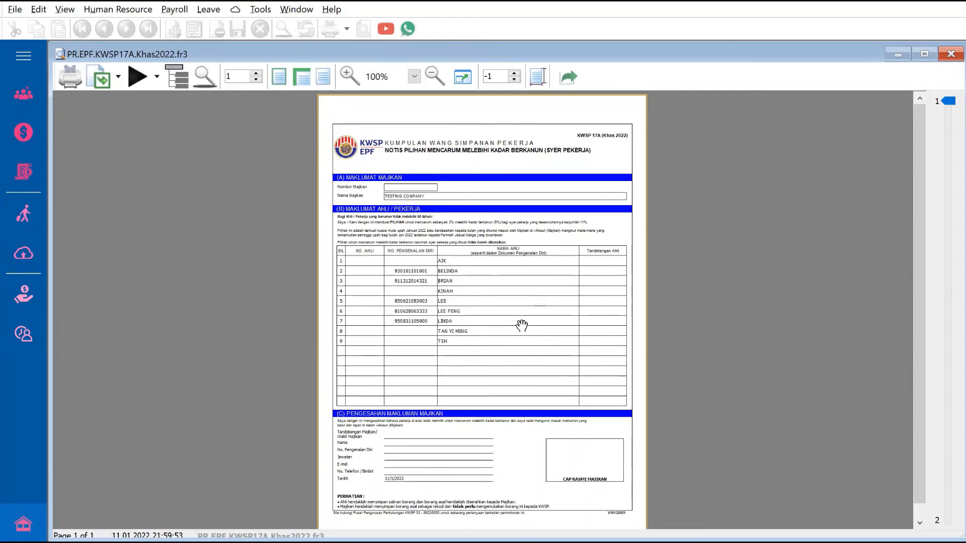